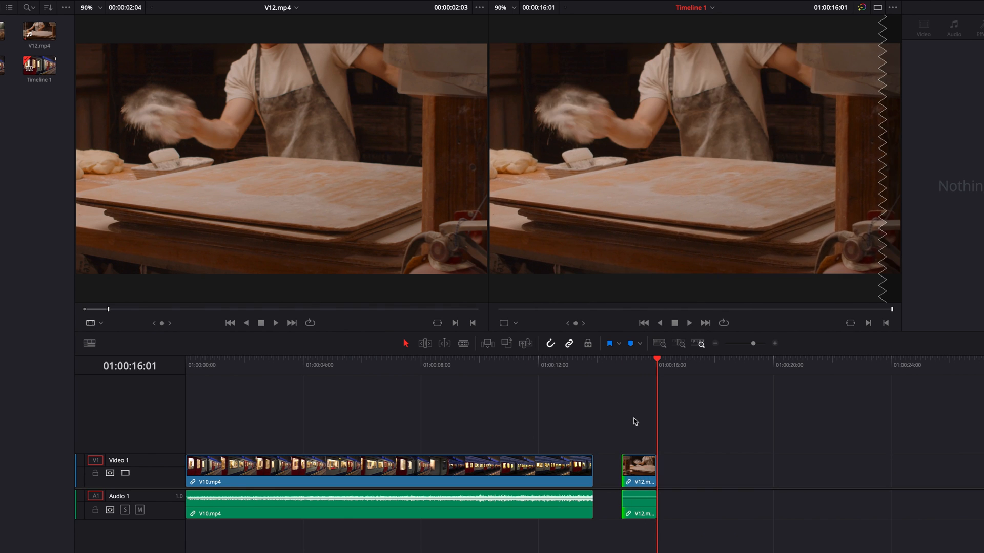
Step: Play the V12 clip in the source viewer and remove the short V12 clip from the timeline end
left_click(638, 470)
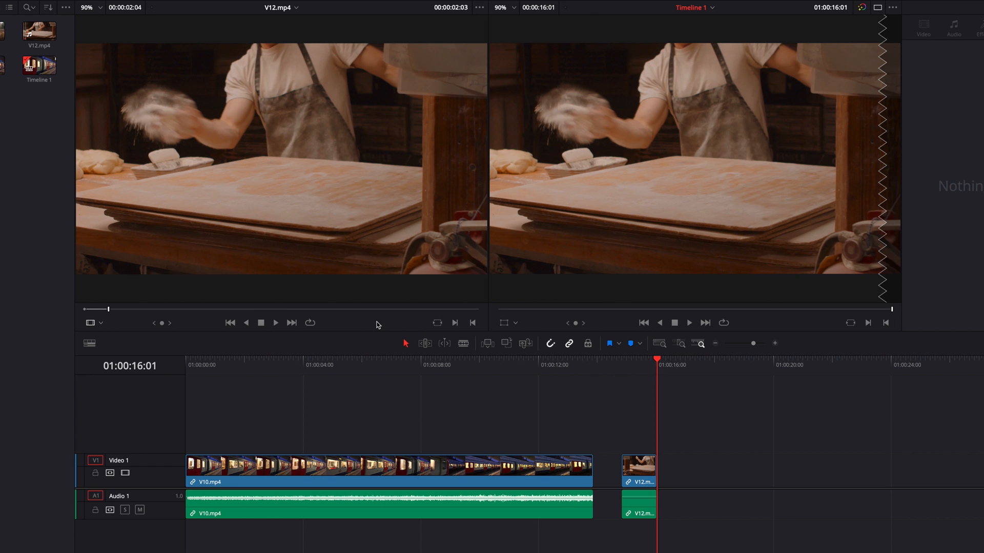
left_click(274, 323)
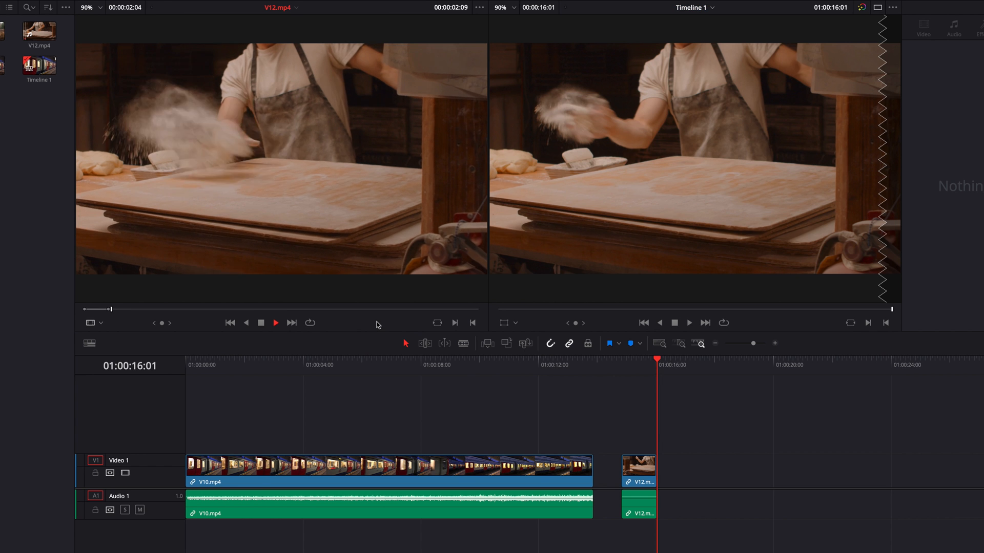
left_click(275, 322)
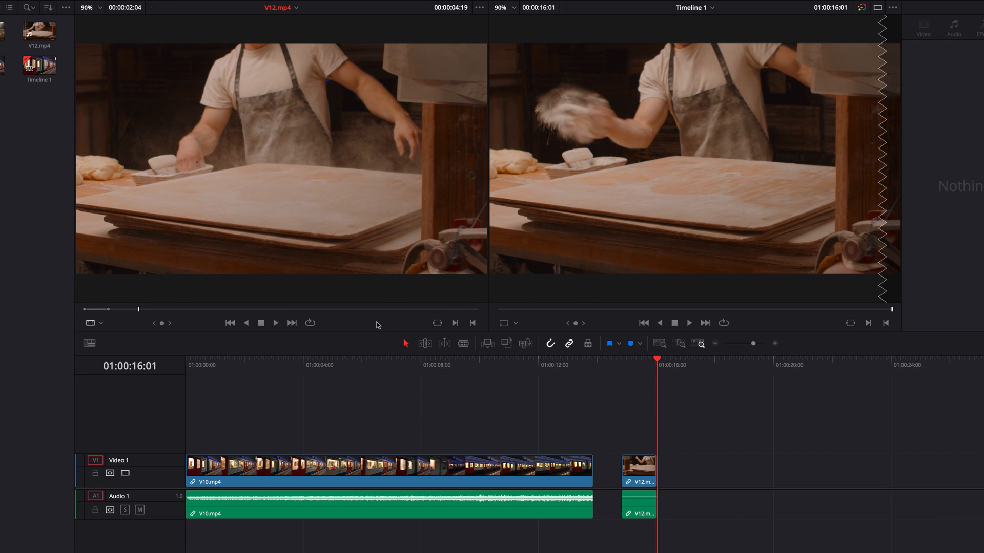
left_click(275, 323)
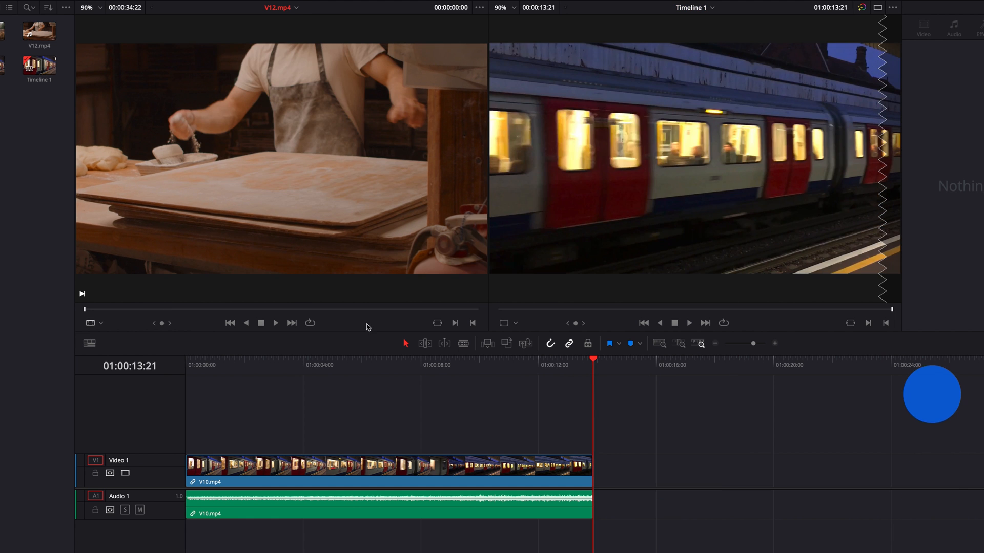
Step: Uncheck 'Switch to Timeline After Edit' in the Edit menu
key("Alt+Shift+q")
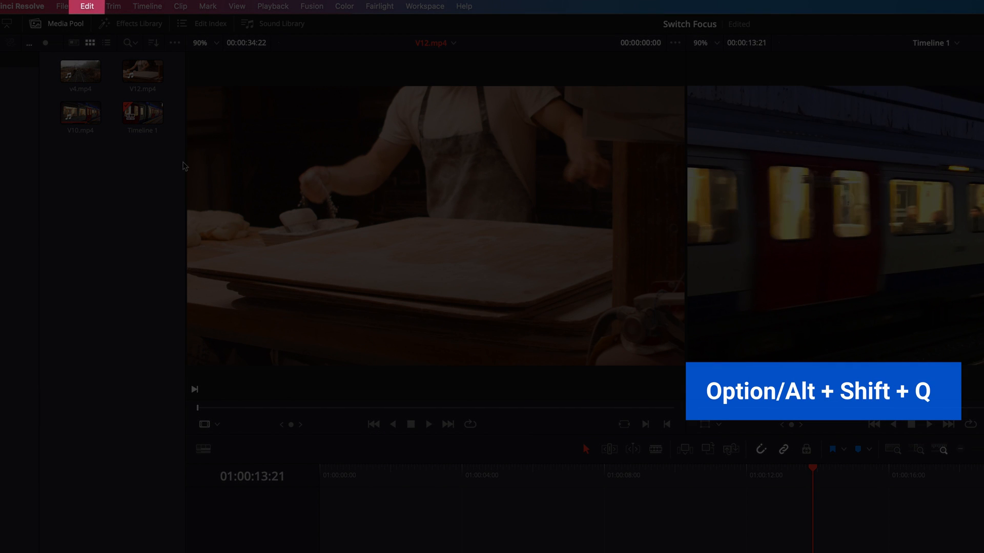
left_click(86, 6)
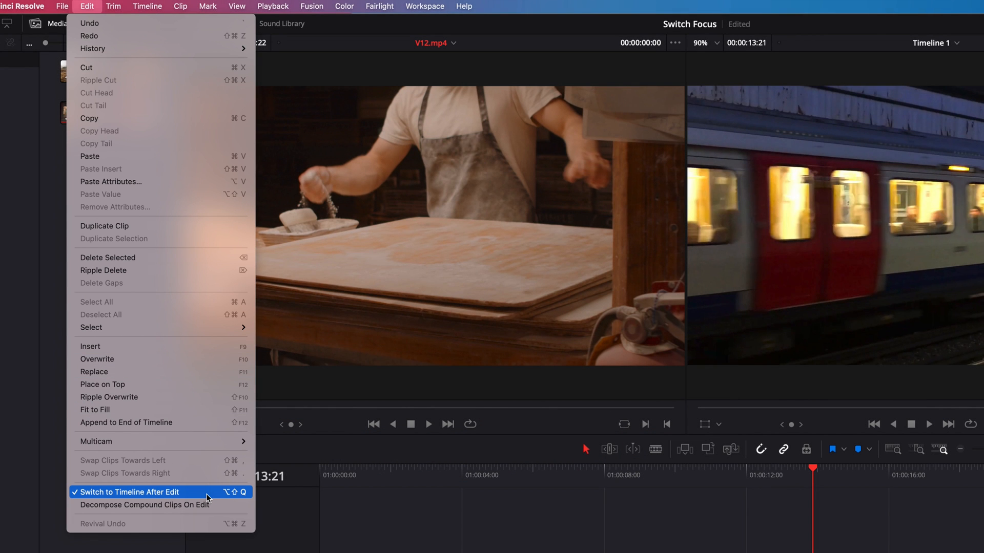
left_click(127, 492)
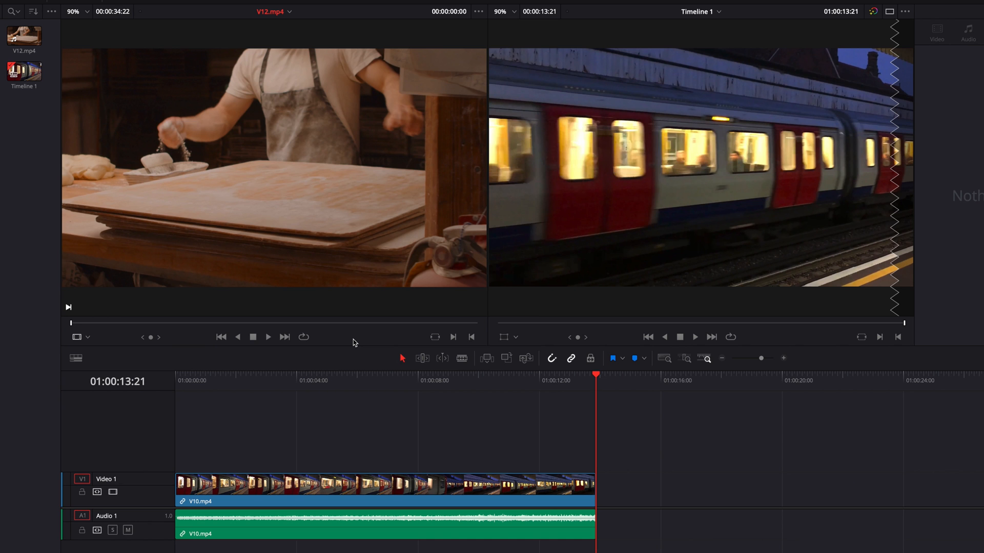
Step: Play through V12, place four V12 sections after the V10 clip, and select one
left_click(268, 337)
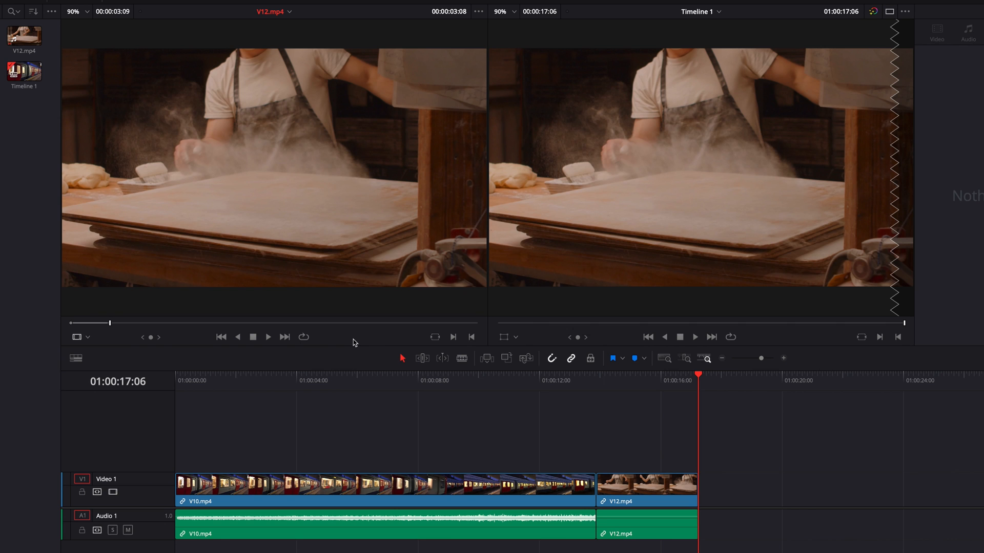
left_click(267, 337)
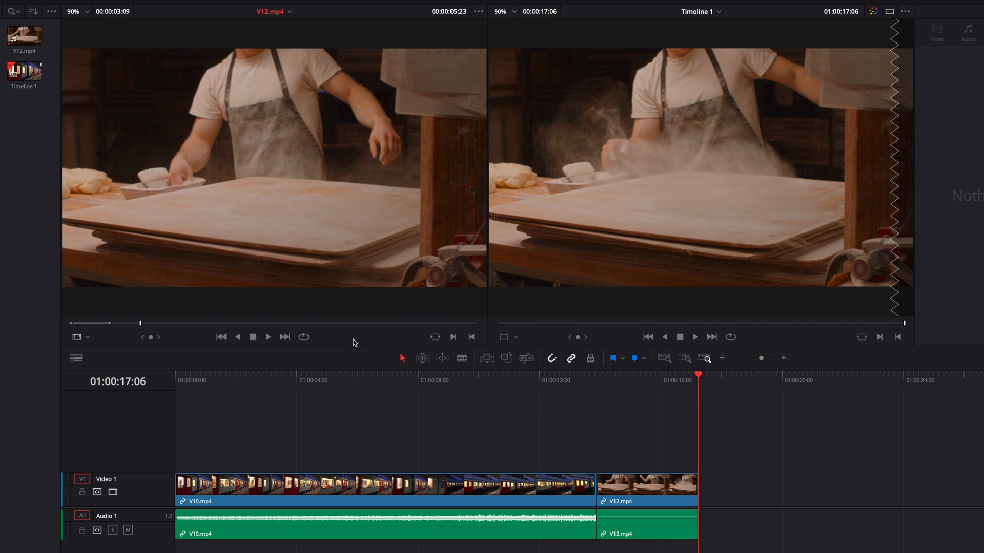
left_click(268, 338)
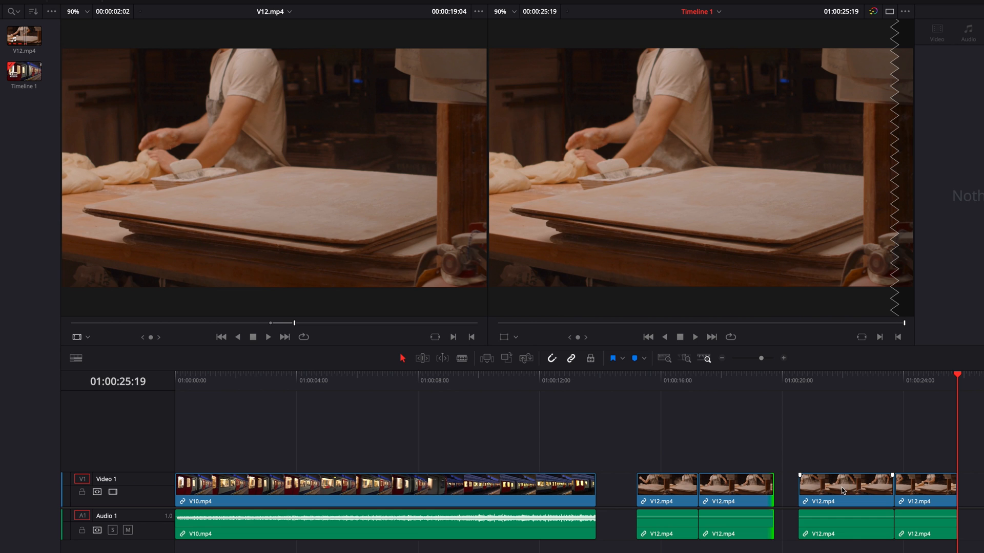
left_click(822, 488)
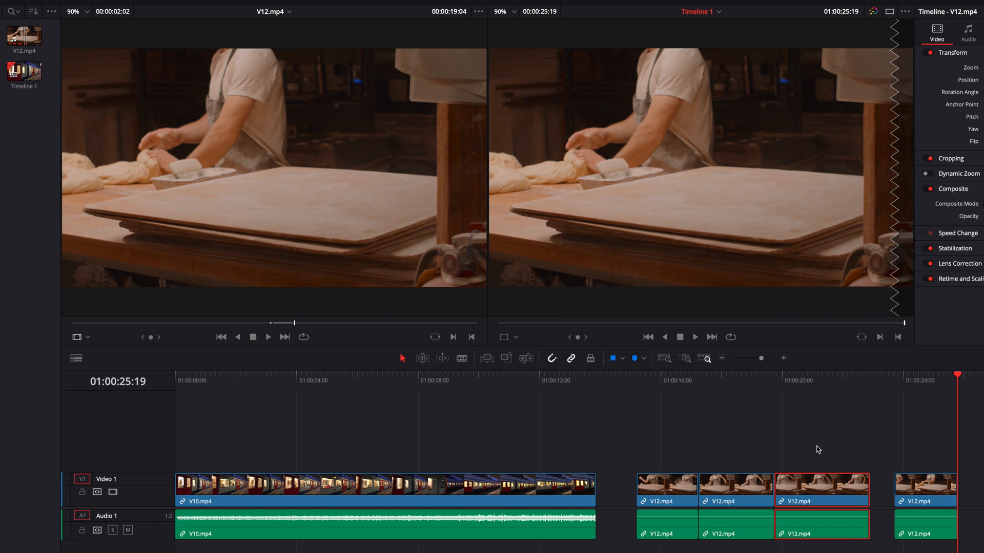